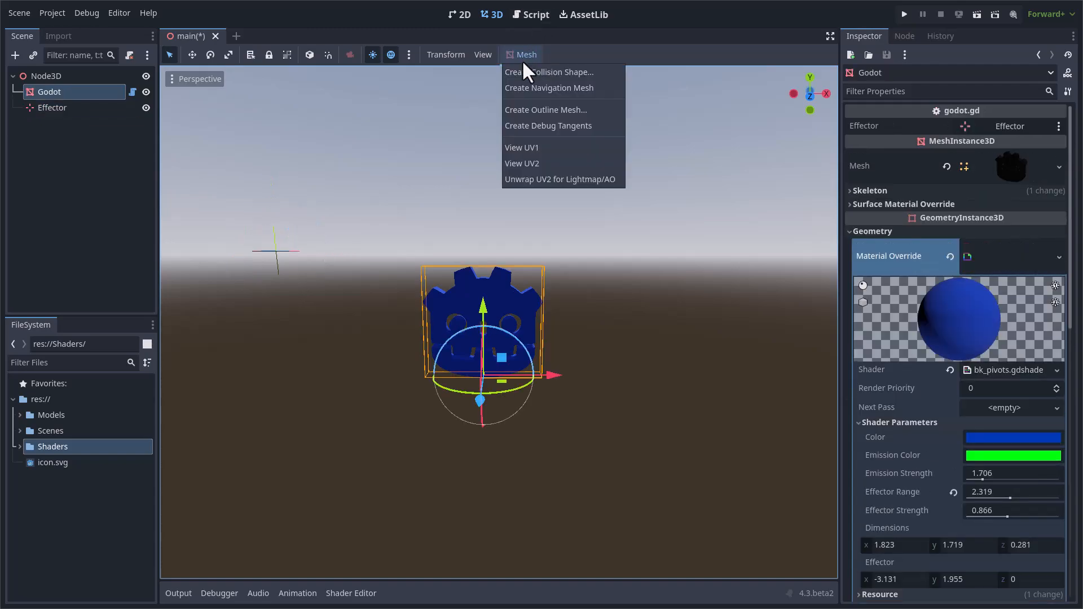
{"action": "mouse_move", "coordinate": [625, 318]}
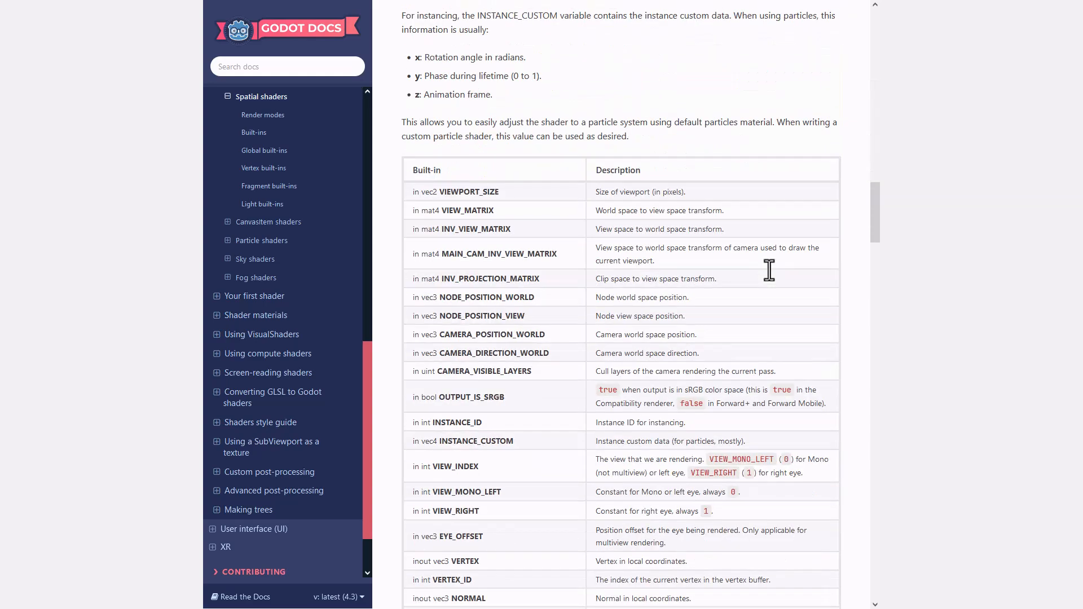
Scroll the Vertex built-ins table past UV/UV2 to the CUSTOM0–CUSTOM3 rows, then switch to Blender
{"action": "scroll", "scroll_direction": "down", "scroll_amount": 3}
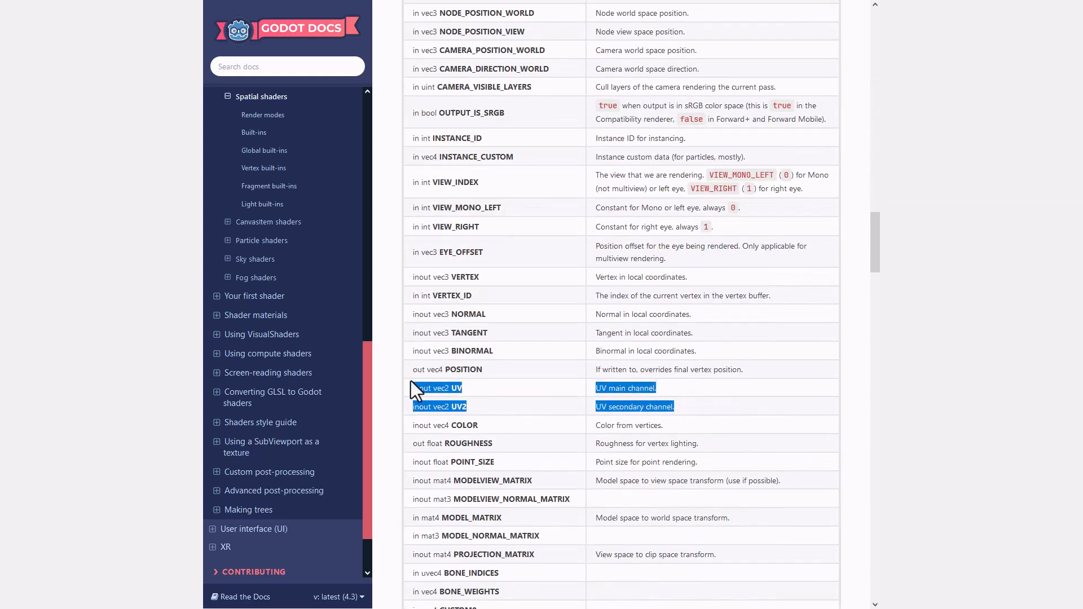
{"action": "scroll", "scroll_direction": "down", "scroll_amount": 3}
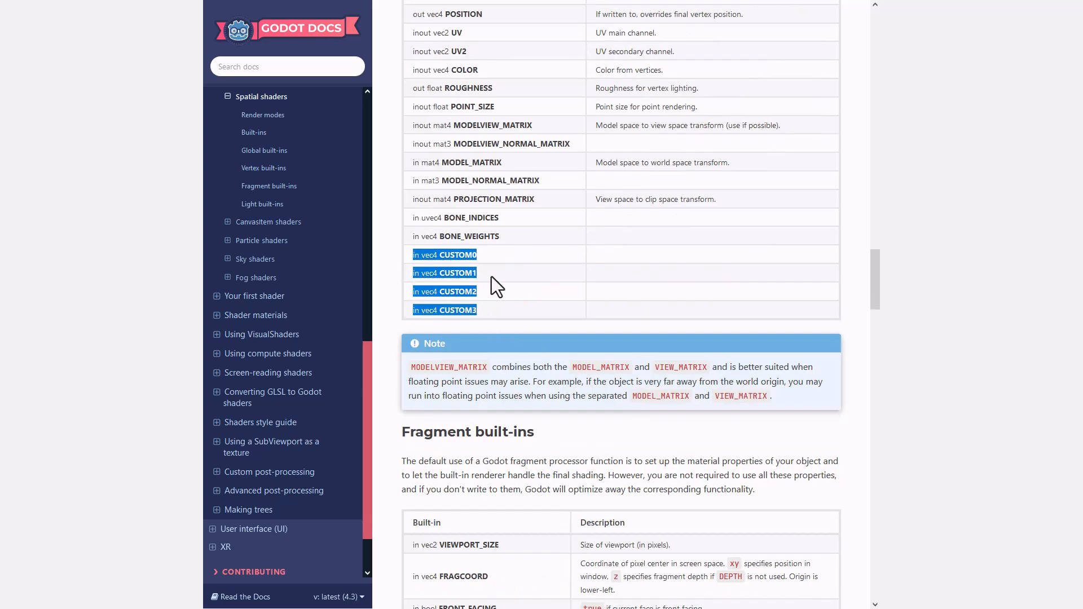
{"action": "left_click", "coordinate": [498, 287]}
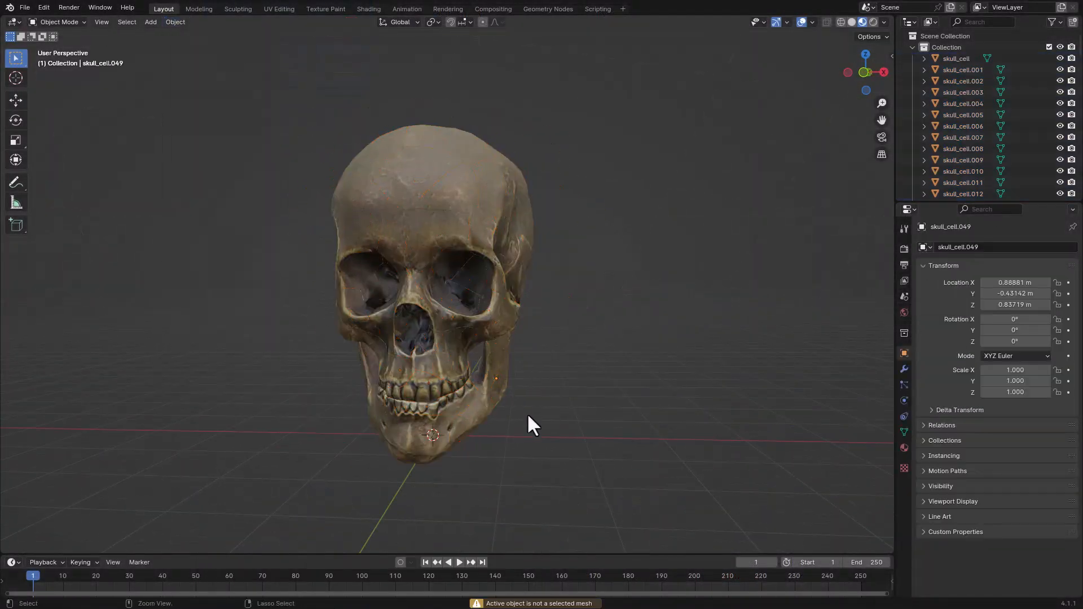
{"action": "left_click", "coordinate": [279, 8]}
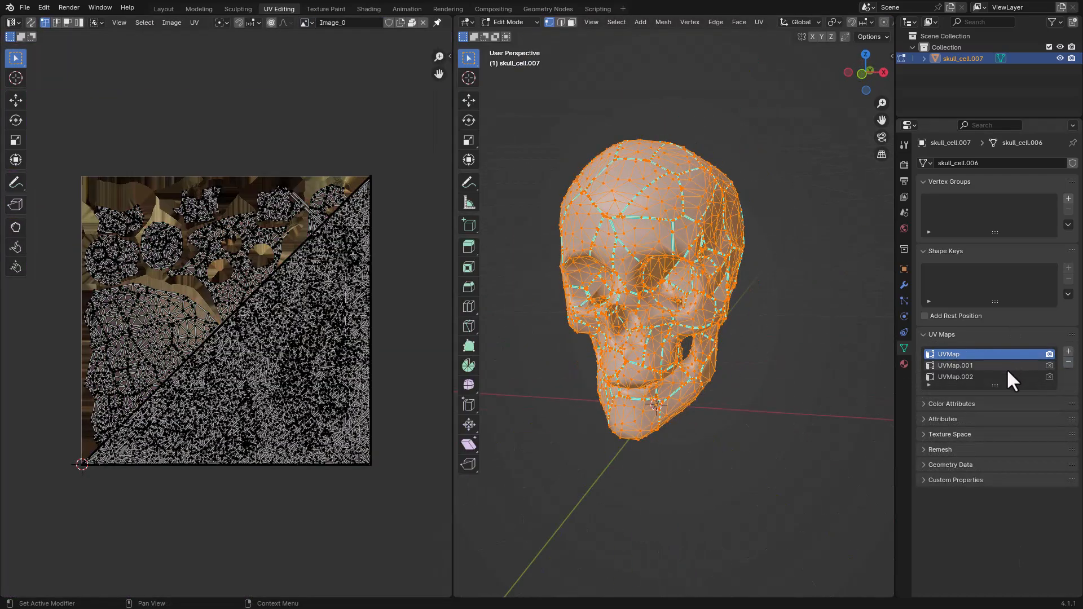
Arrange the skull piece's UV Maps list into a lightmap channel and a bp0 pivot channel
{"action": "left_click", "coordinate": [956, 365]}
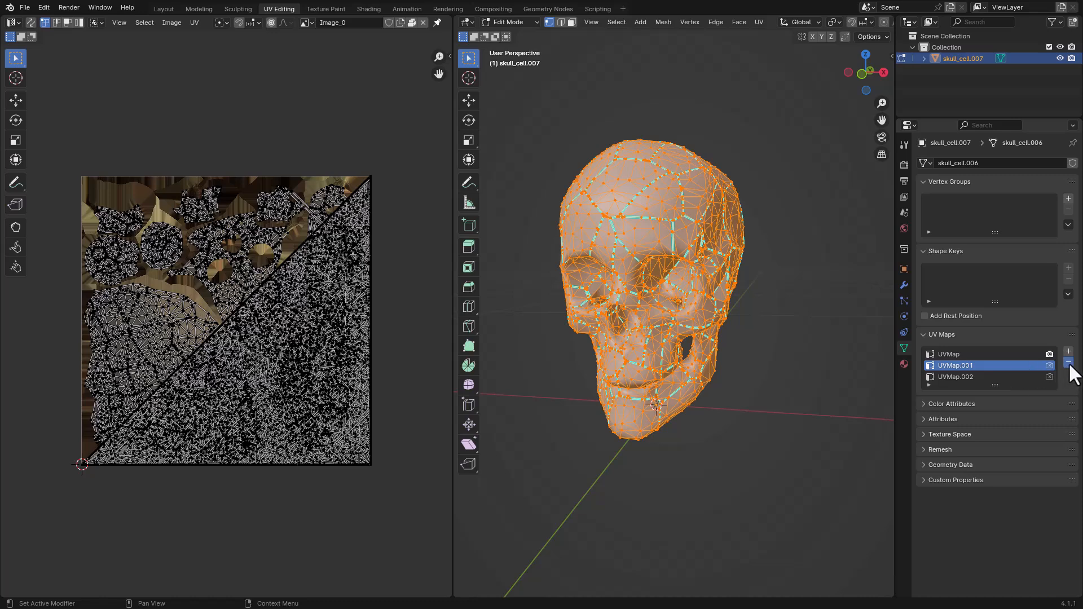
{"action": "left_click", "coordinate": [1069, 365]}
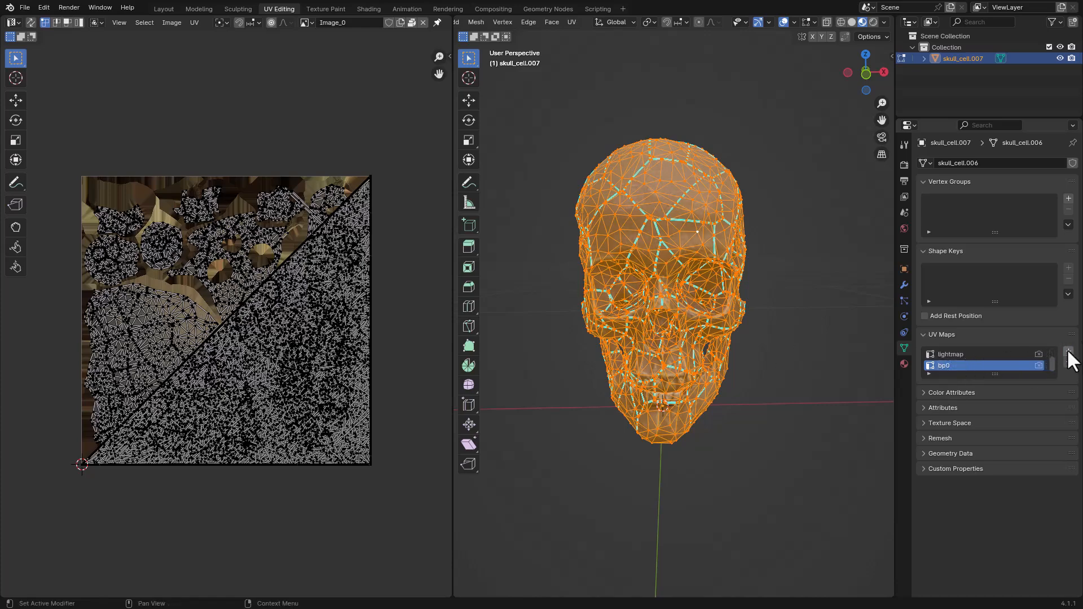
{"action": "left_click", "coordinate": [1069, 351]}
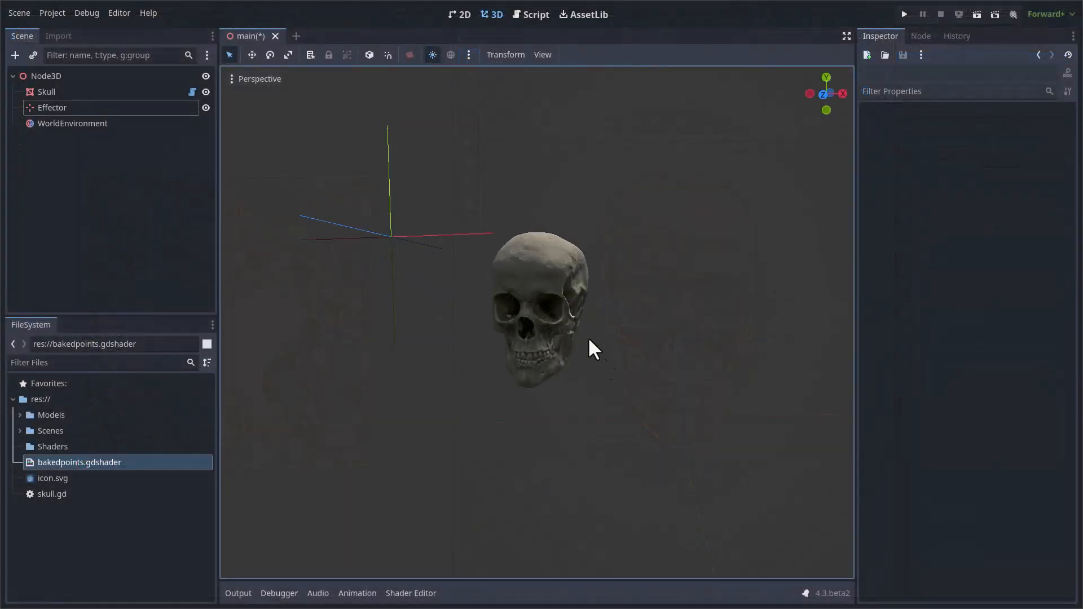
Select the Skull node and show its bakedpoints material shader reading CUSTOM0/CUSTOM1 pivots
{"action": "left_click", "coordinate": [46, 91]}
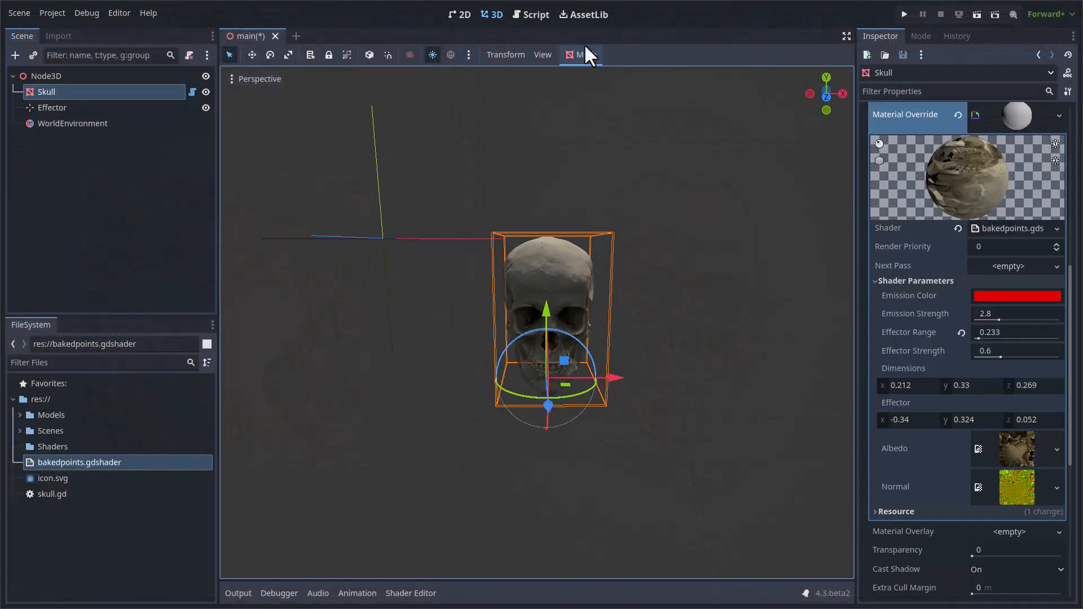
{"action": "left_click", "coordinate": [582, 54]}
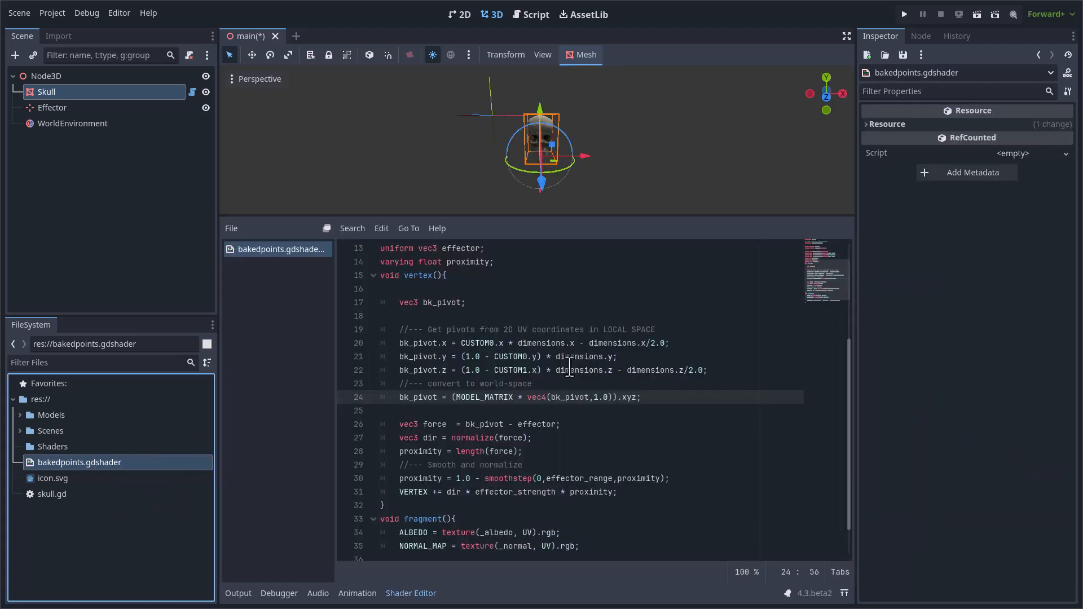
{"action": "double_click", "coordinate": [480, 343]}
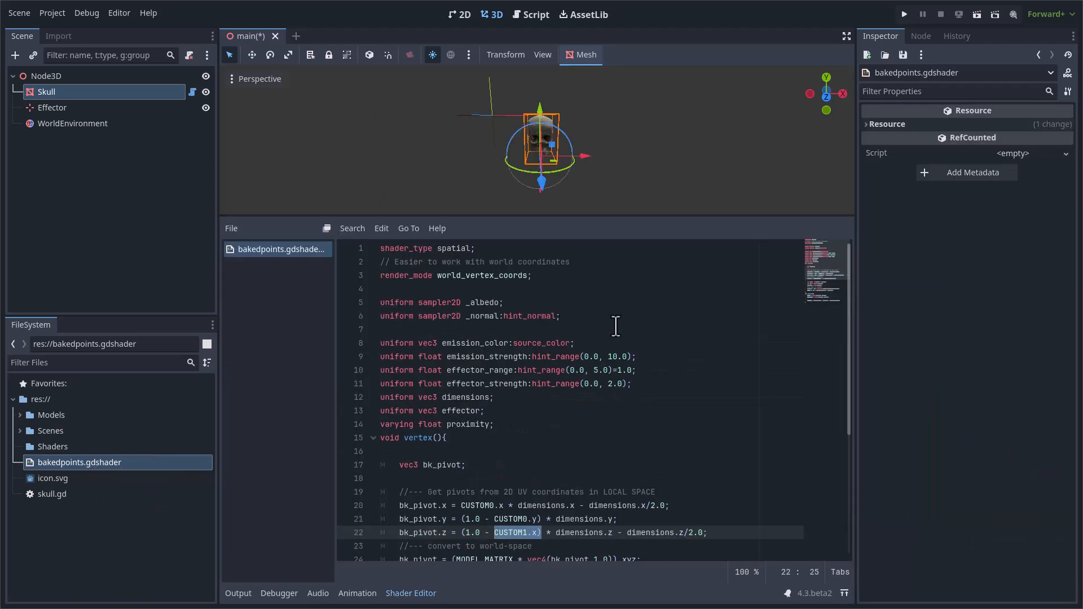
{"action": "scroll", "scroll_direction": "down", "scroll_amount": 3}
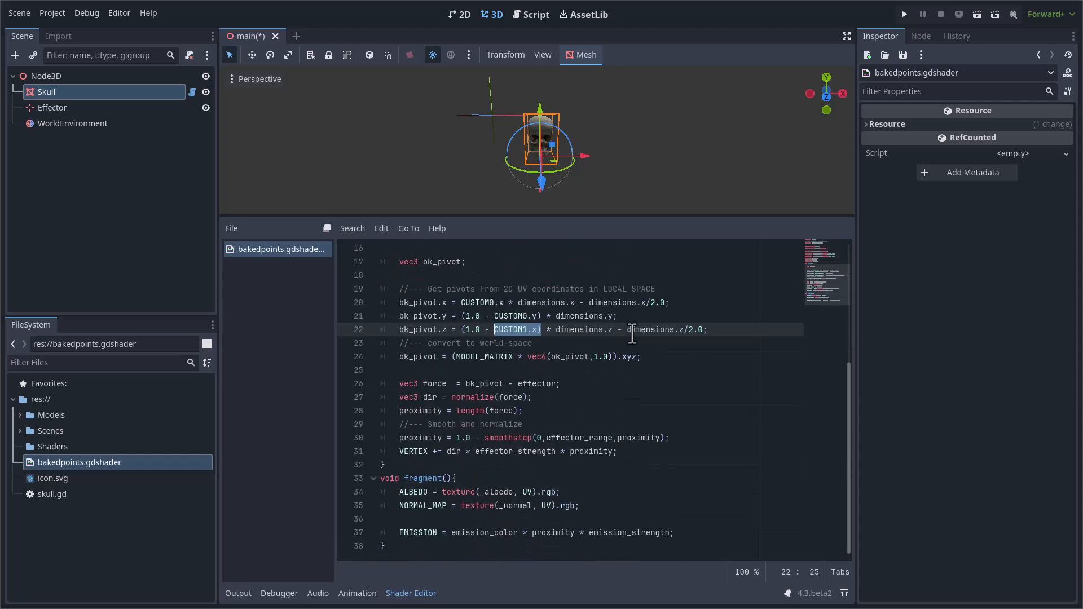
{"action": "left_click", "coordinate": [564, 492]}
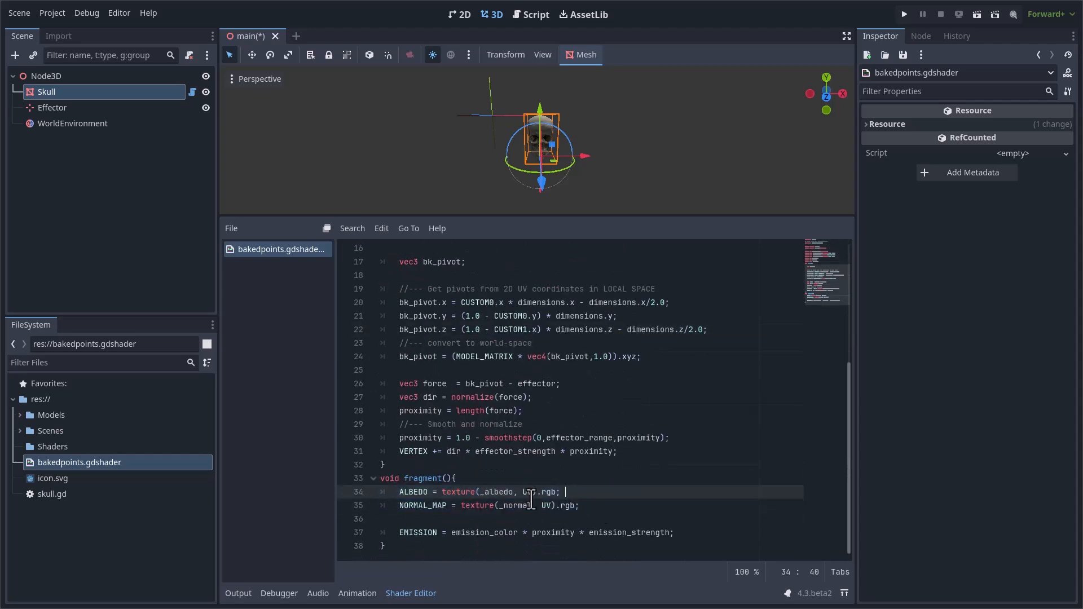